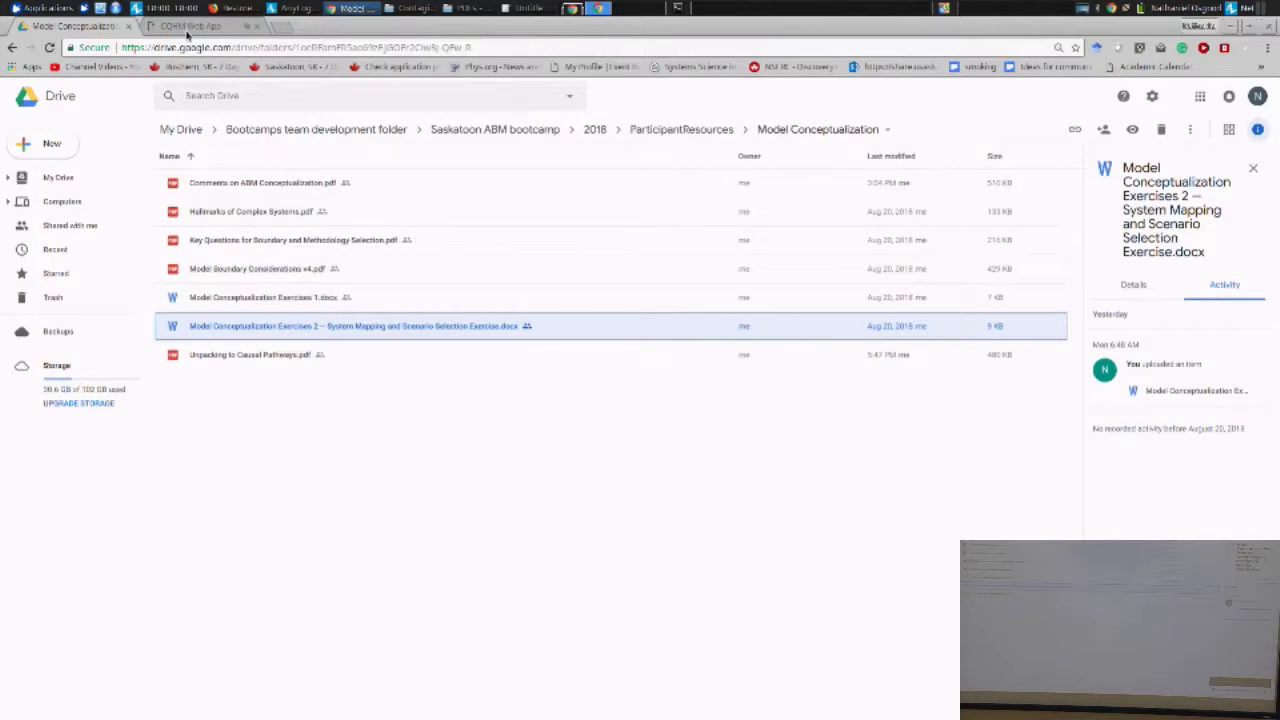
Switch from Google Drive back to the shared CQHM model canvas
left_click(188, 26)
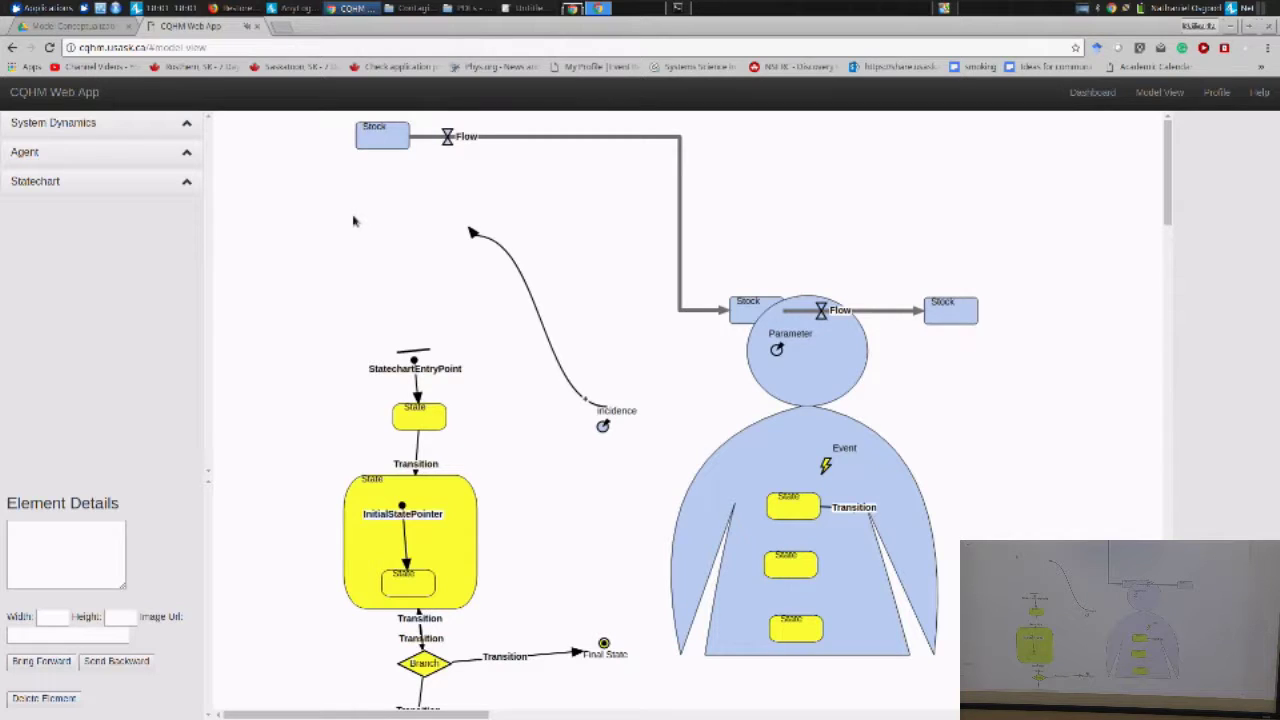
mouse_move(448, 260)
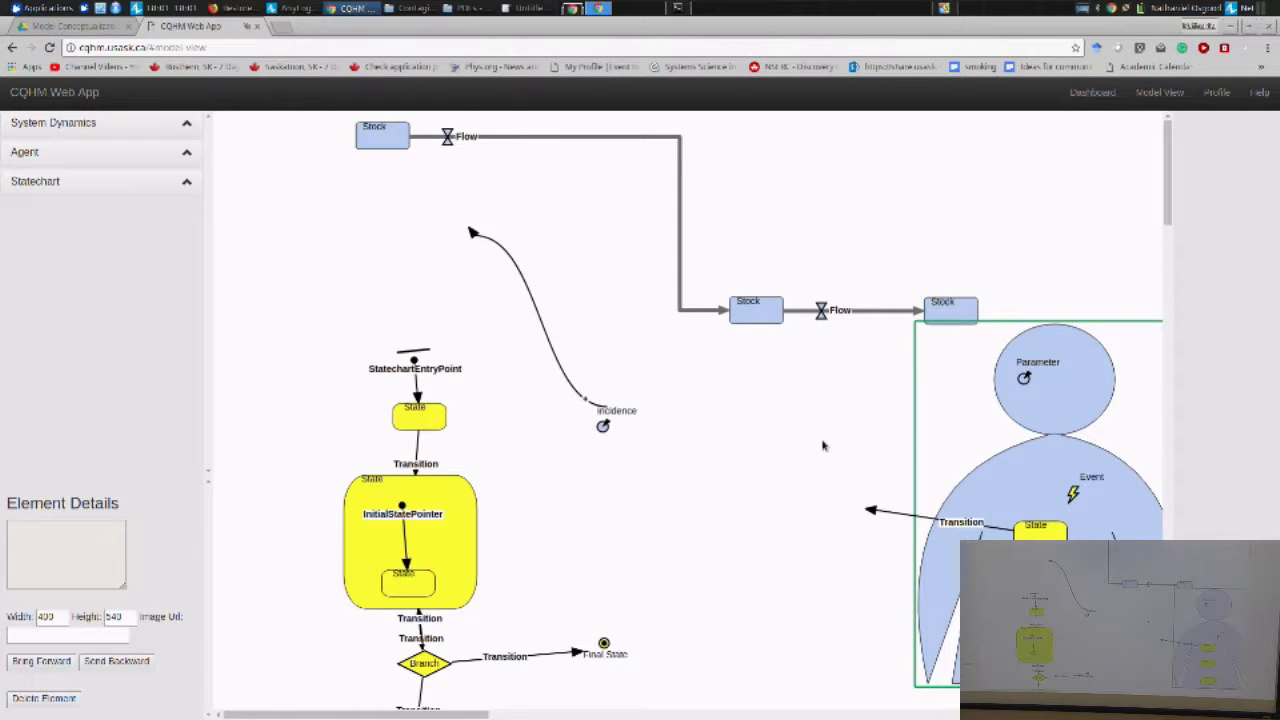
mouse_move(872, 548)
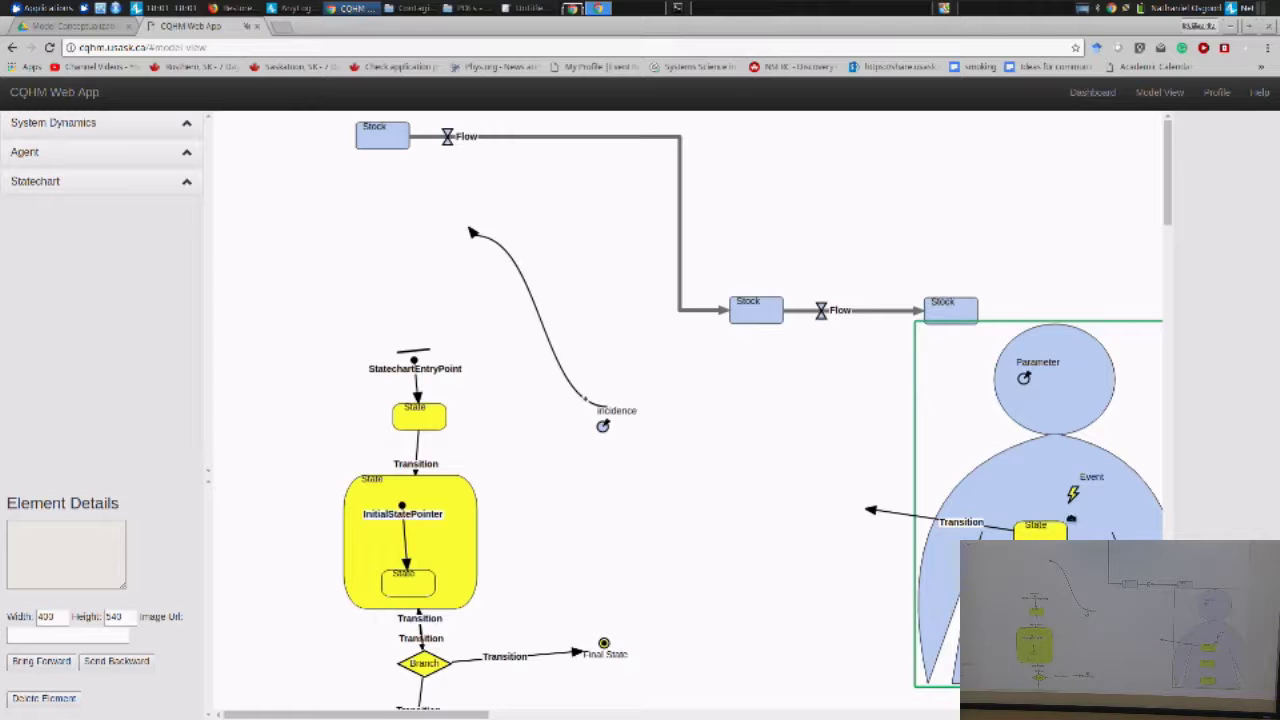
mouse_move(984, 432)
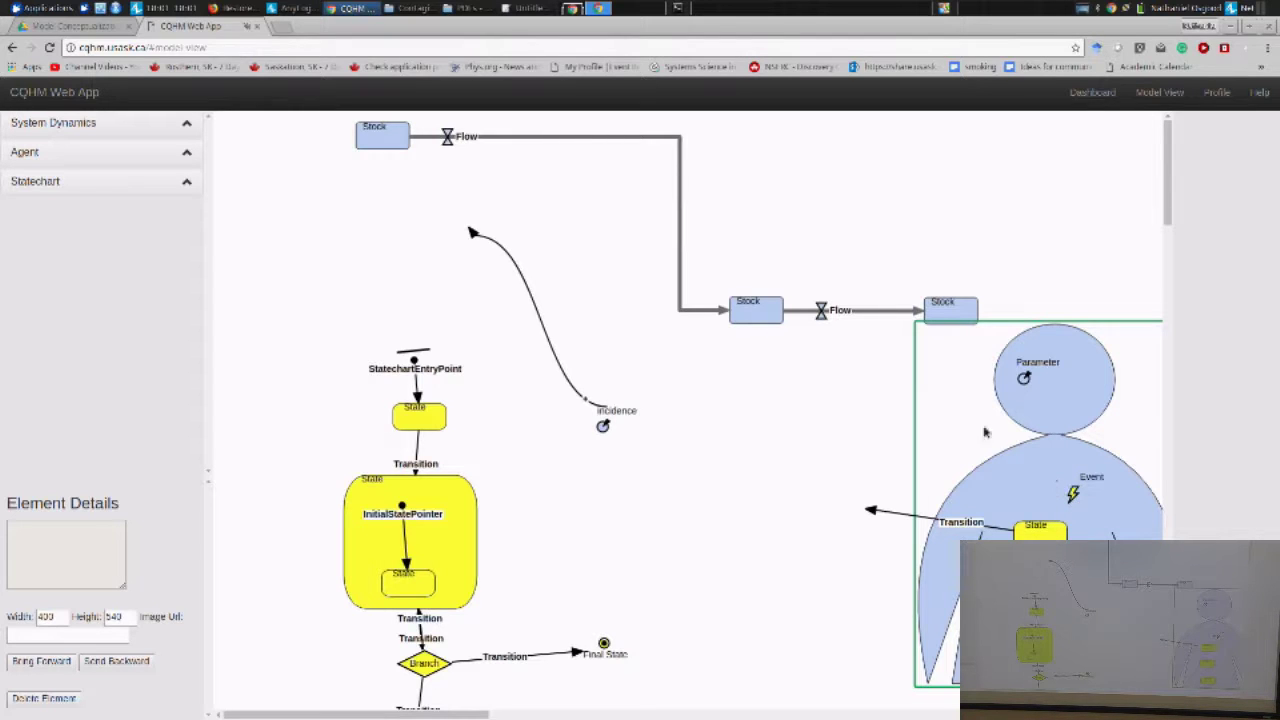
mouse_move(688, 502)
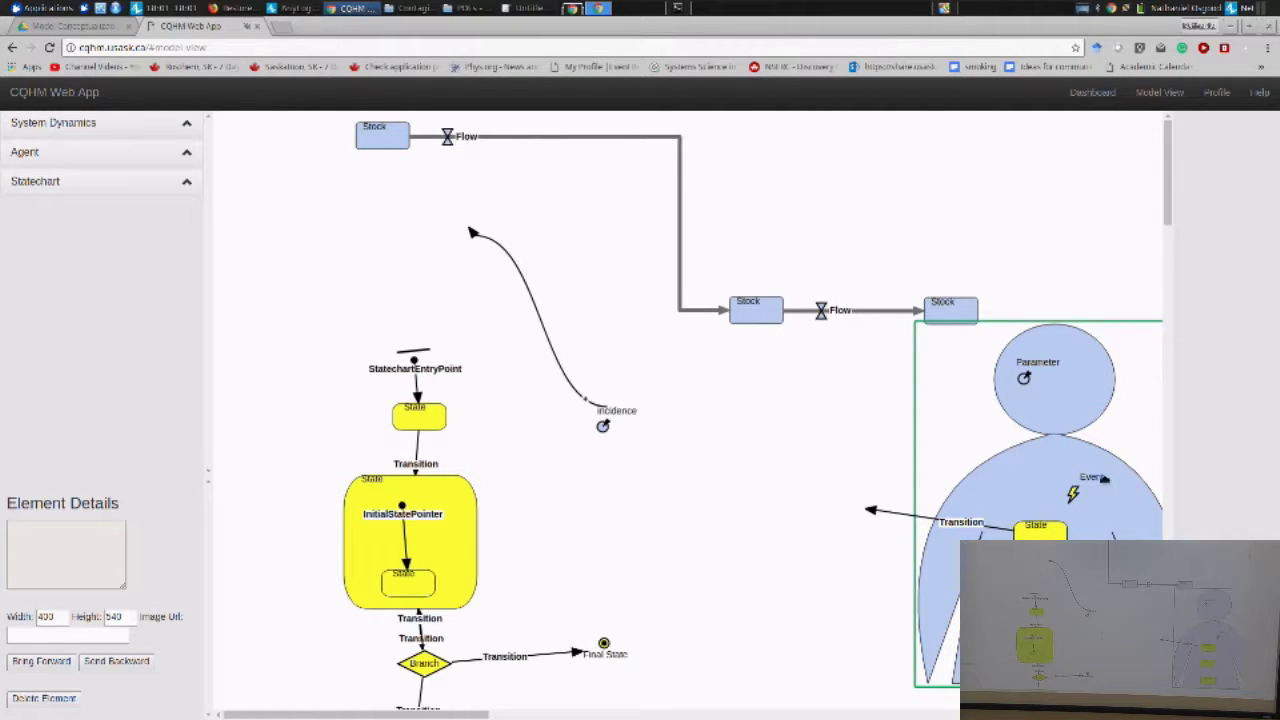
mouse_move(696, 420)
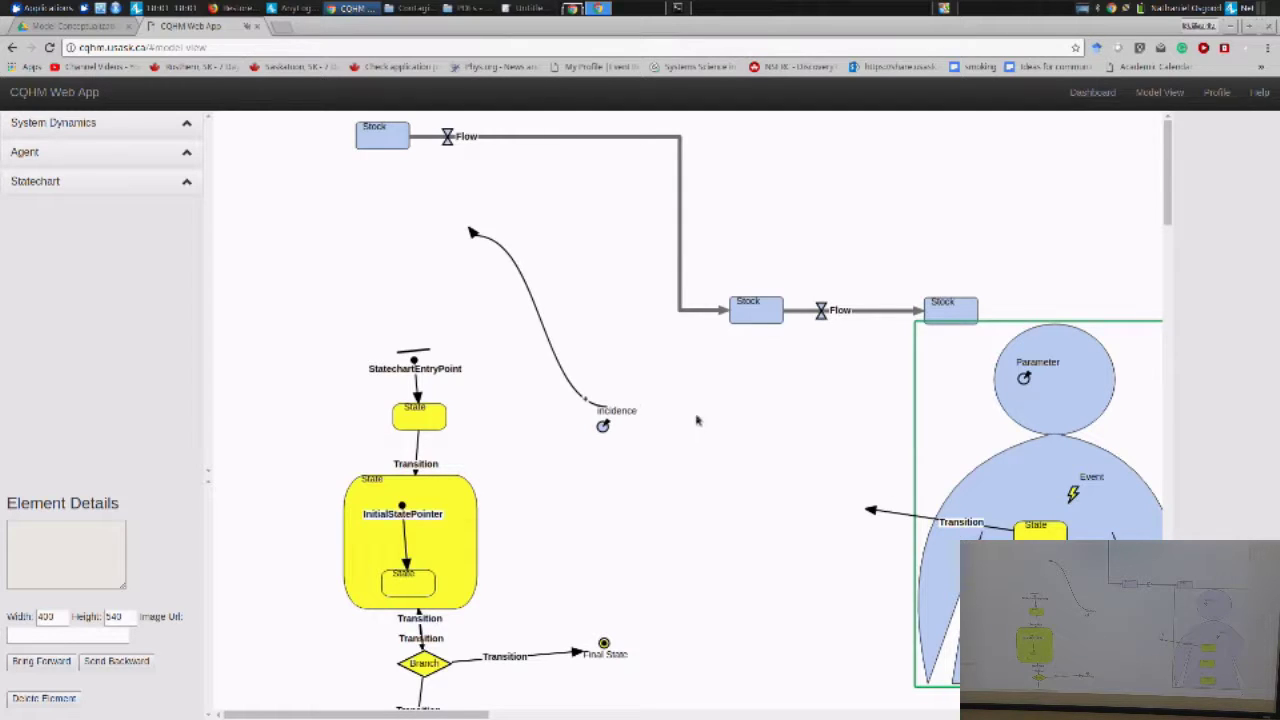
mouse_move(1028, 380)
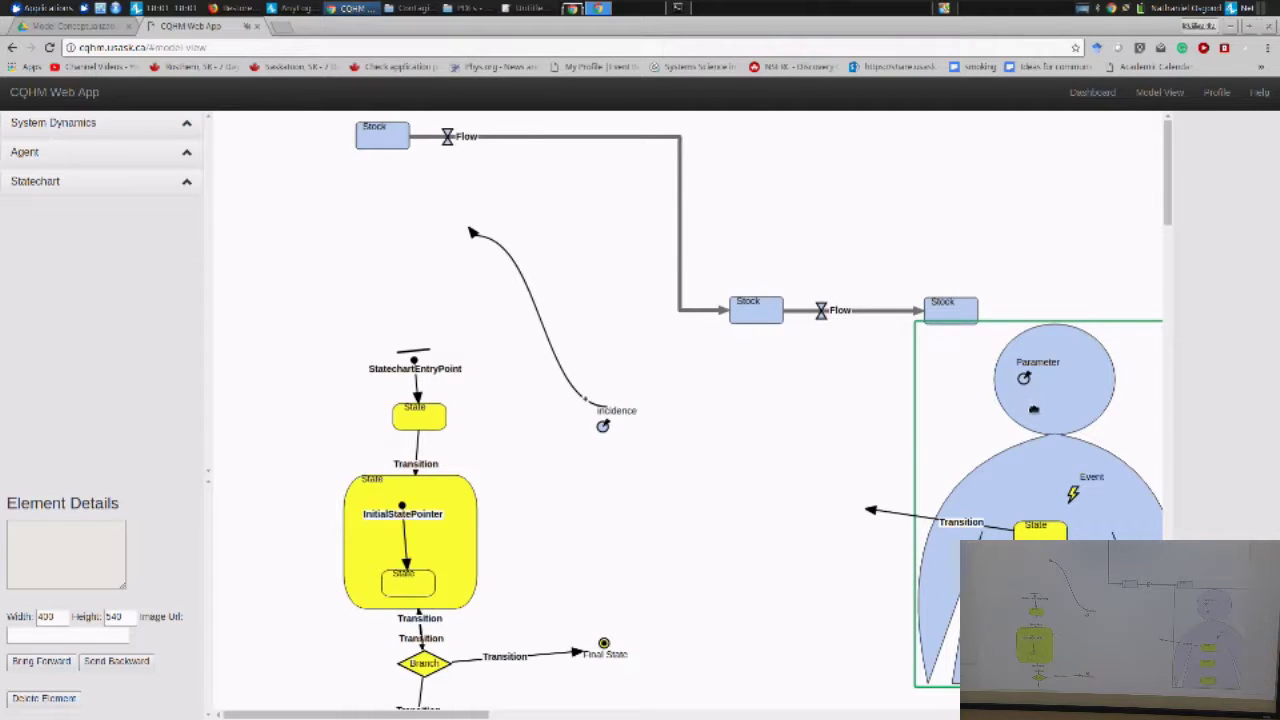
mouse_move(864, 408)
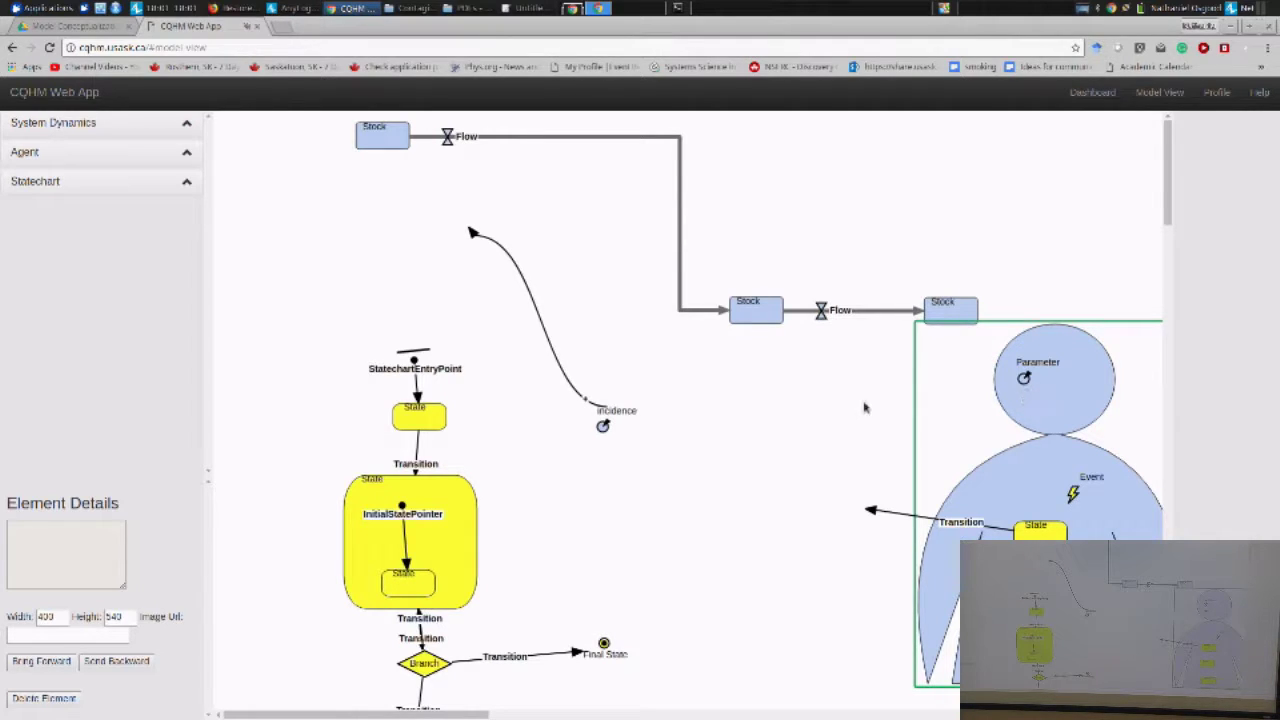
mouse_move(32, 180)
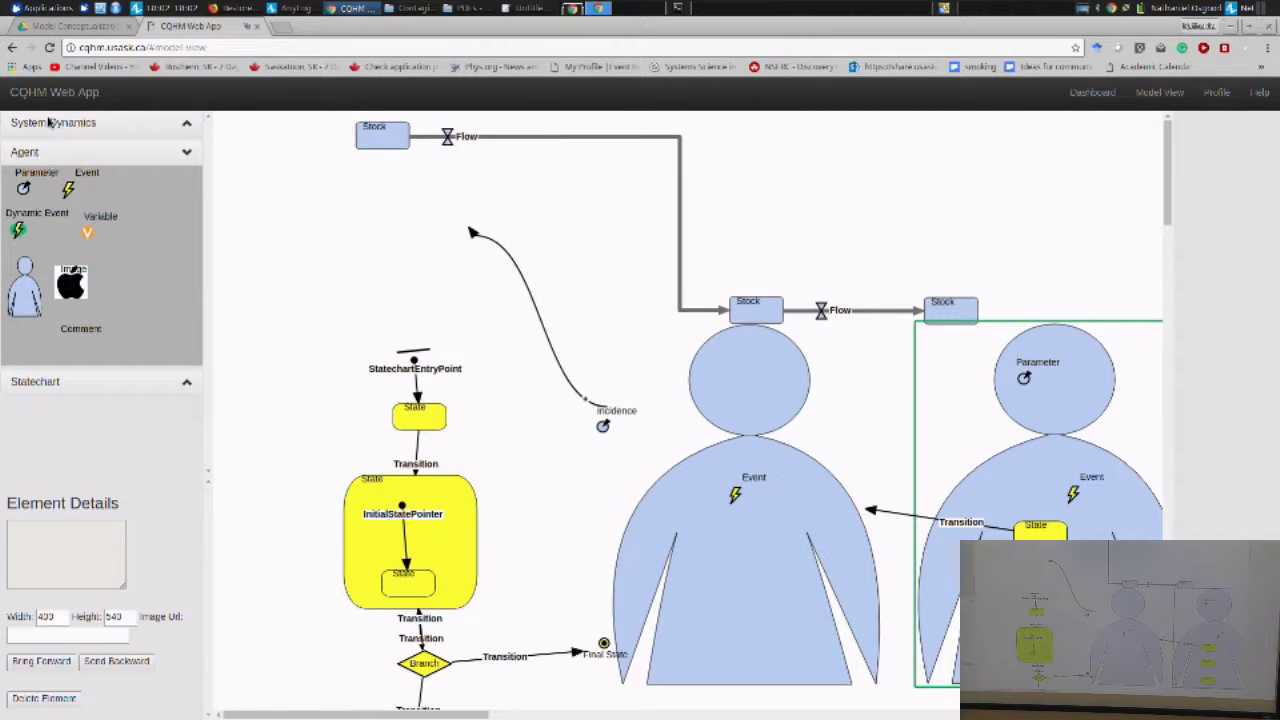
Expand the System Dynamics element panel in the left sidebar
left_click(52, 122)
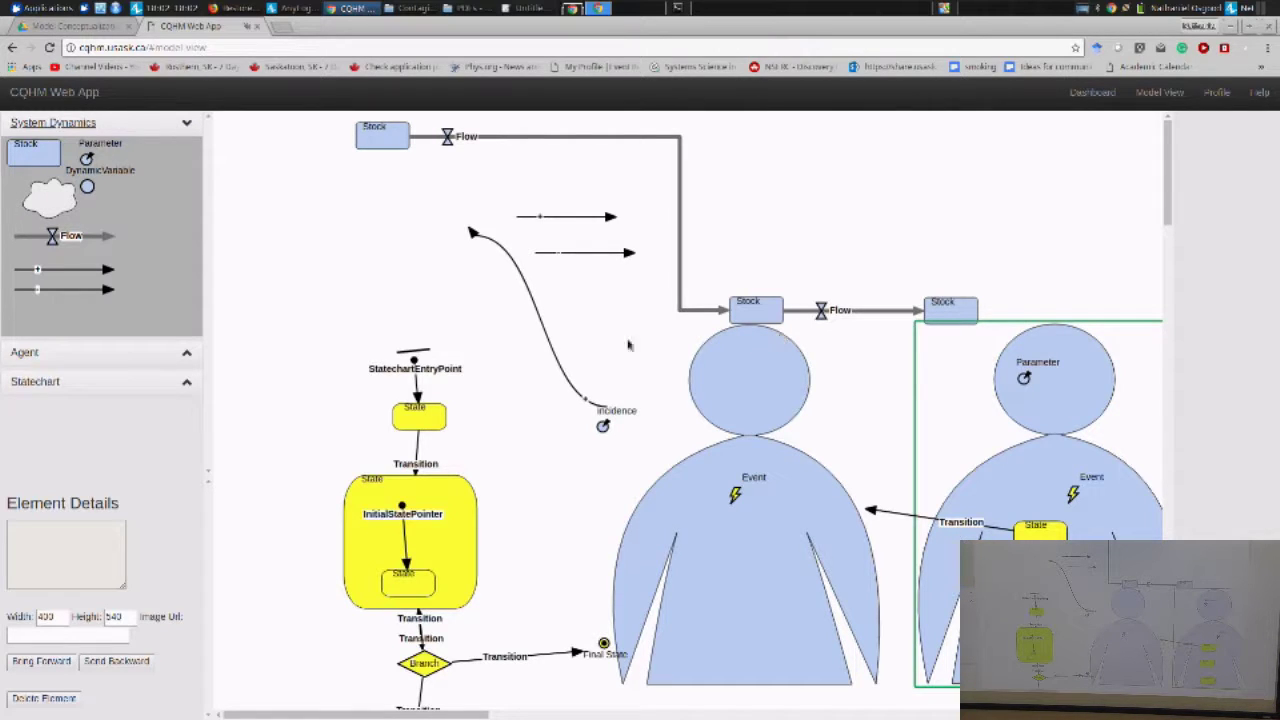
mouse_move(824, 140)
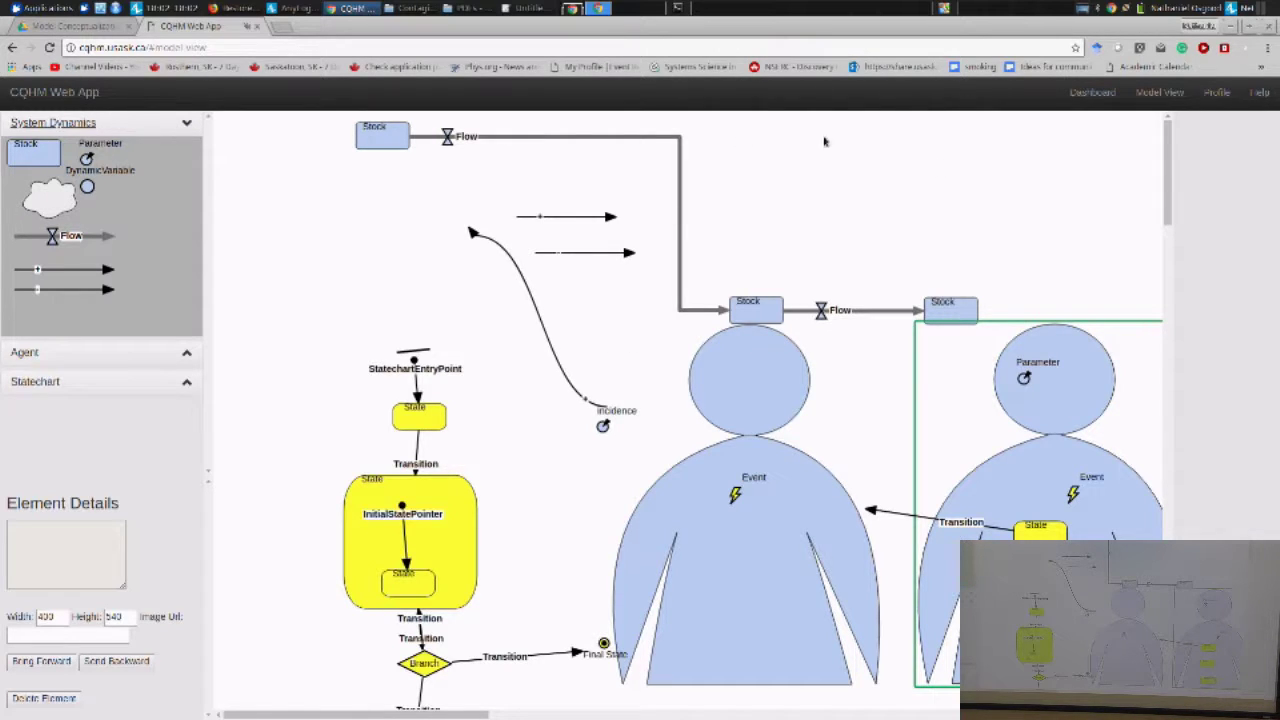
mouse_move(828, 170)
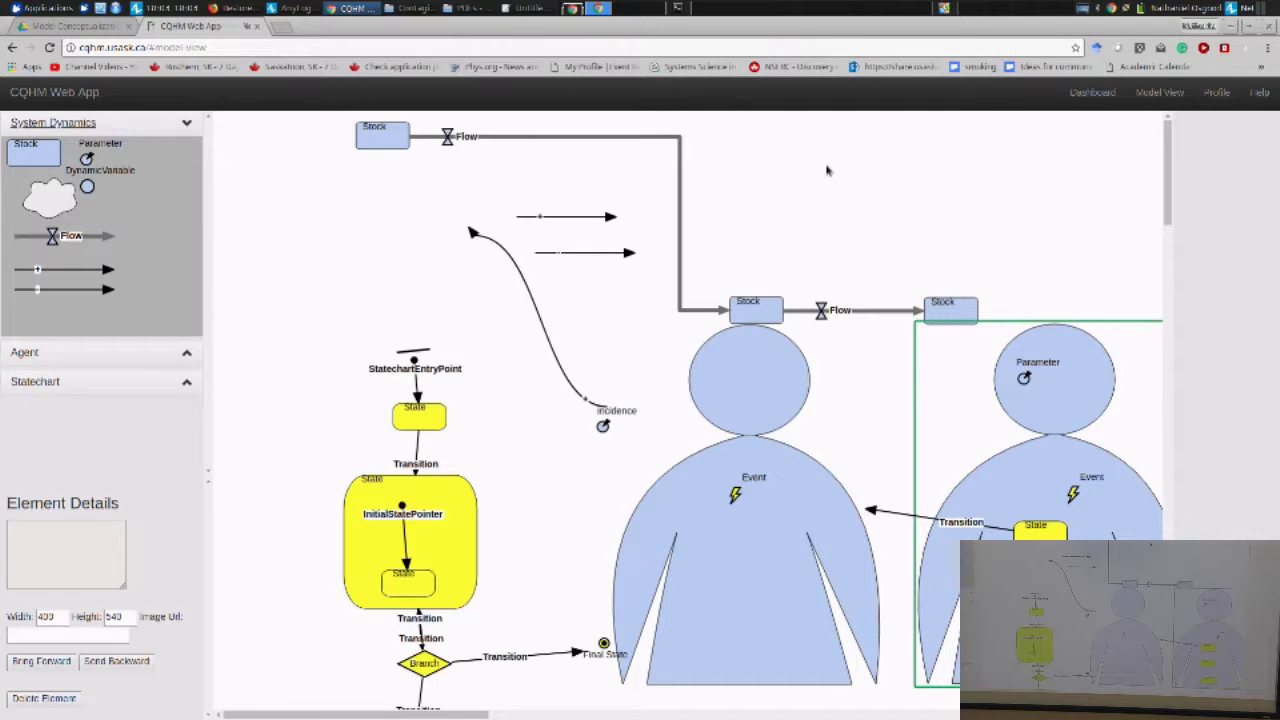
mouse_move(132, 384)
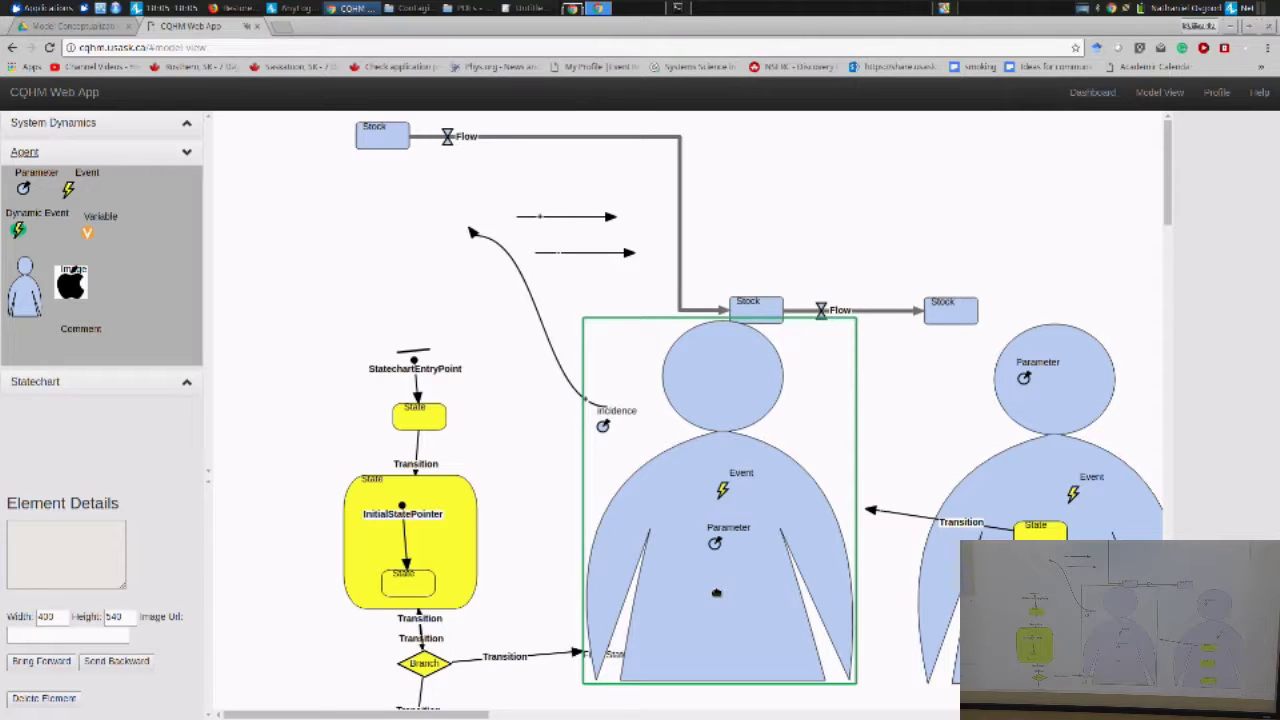
Move the middle stock up so it sits level with the top flow
left_click(756, 308)
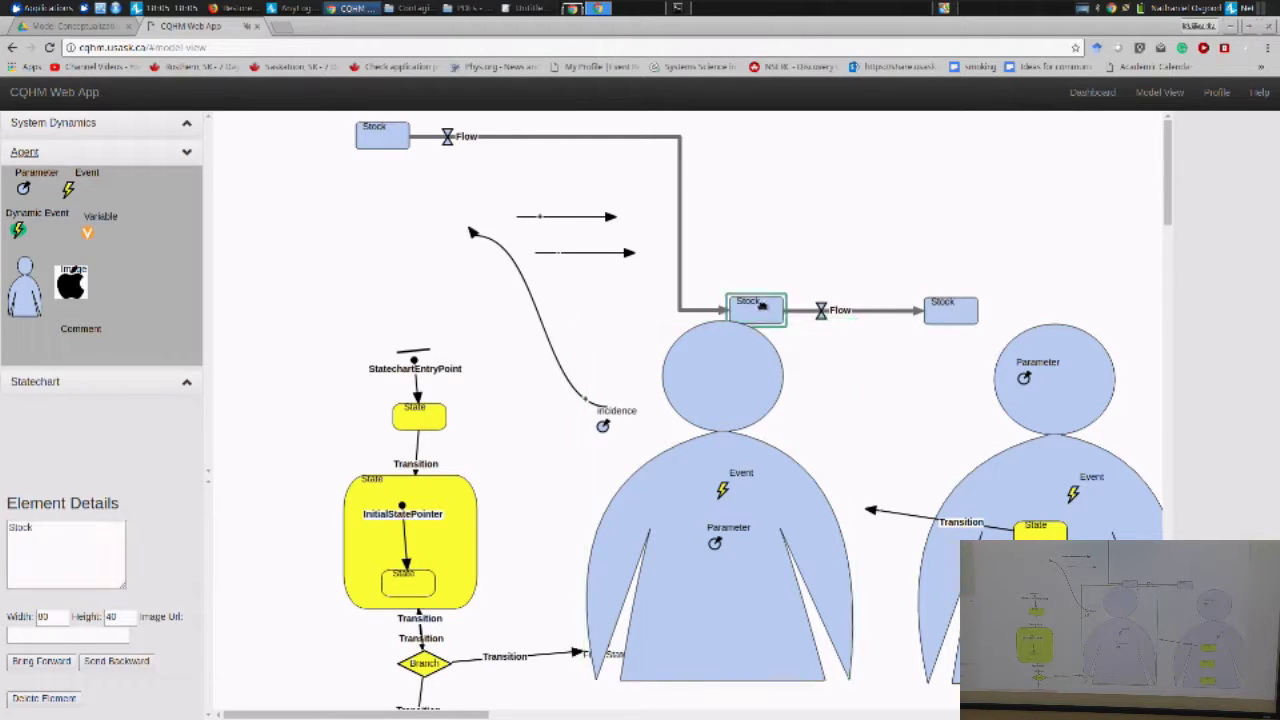
left_click_drag(756, 310, 764, 130)
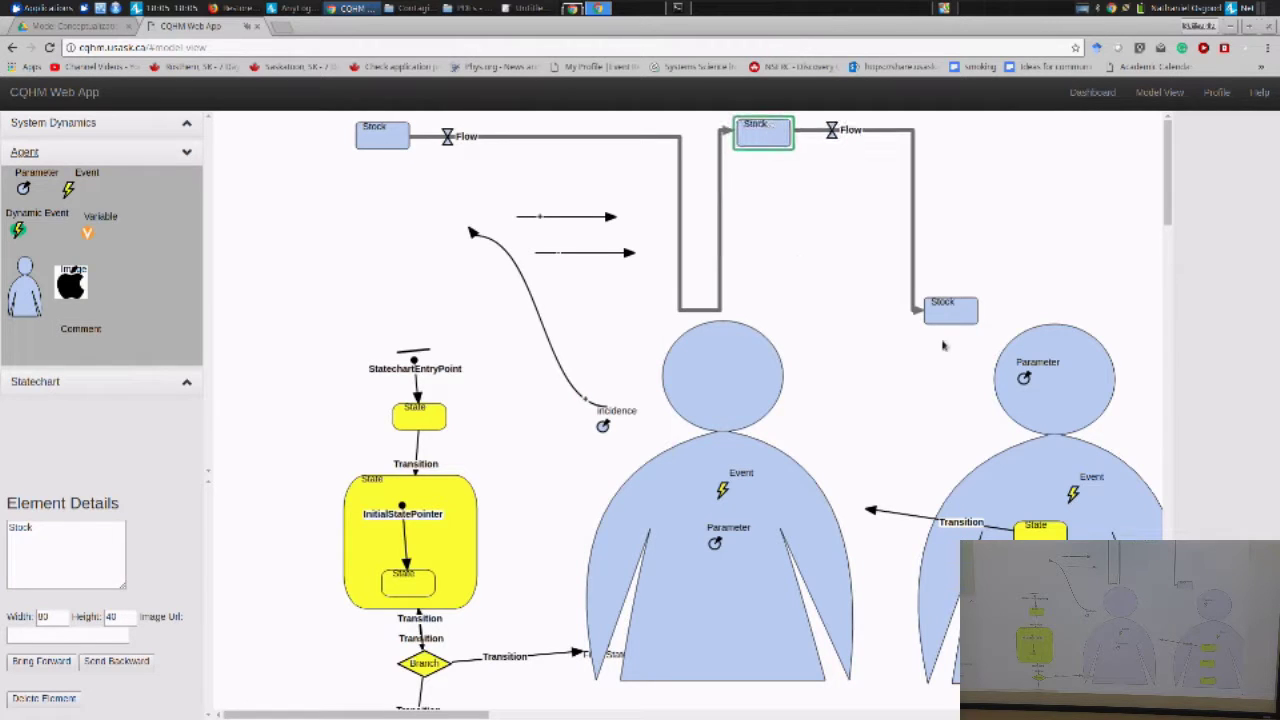